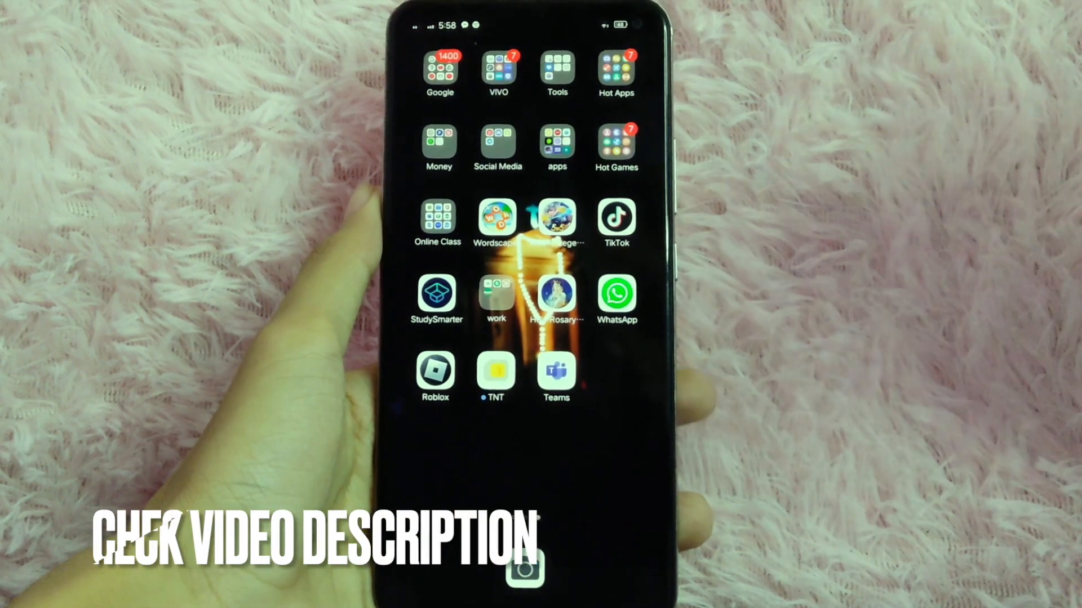
Launch Discord from the home screen into the server's notes-resources channel.
{"action": "left_click", "coordinate": [497, 143]}
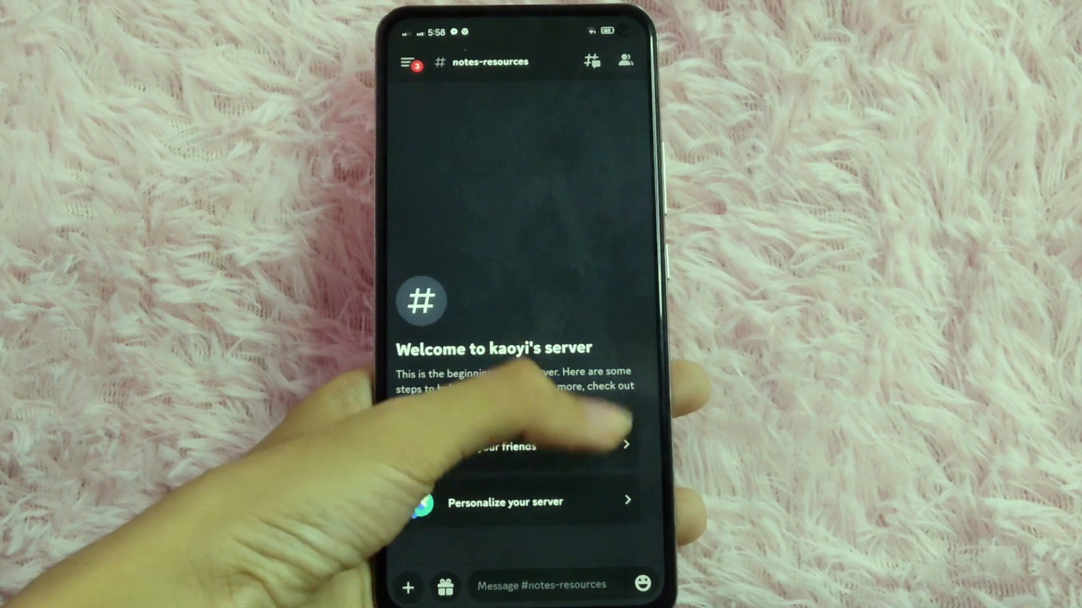
Bring up the server's Invite a friend sheet via 'Invite your friends'.
{"action": "left_click", "coordinate": [520, 445]}
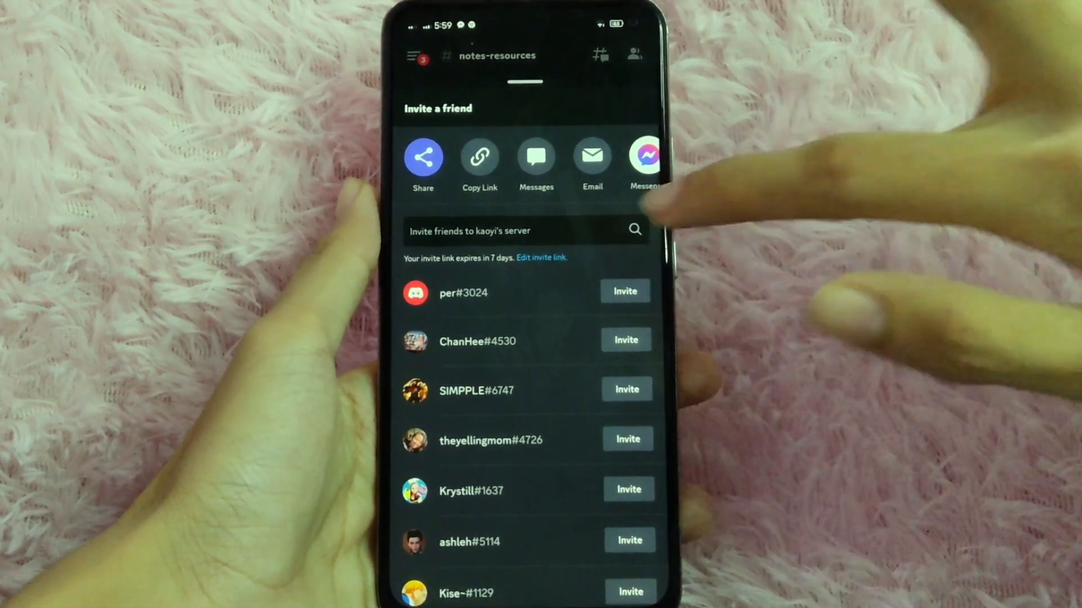
Edit the invite link to expire after 1 day with 50 max uses and save it.
{"action": "left_click", "coordinate": [542, 257]}
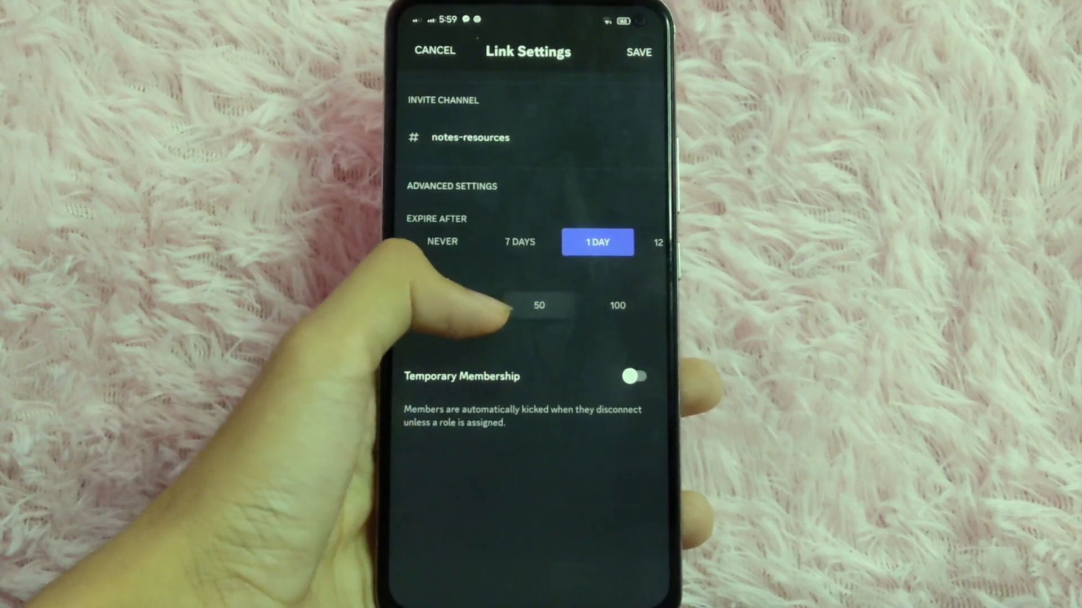
{"action": "left_click", "coordinate": [538, 305]}
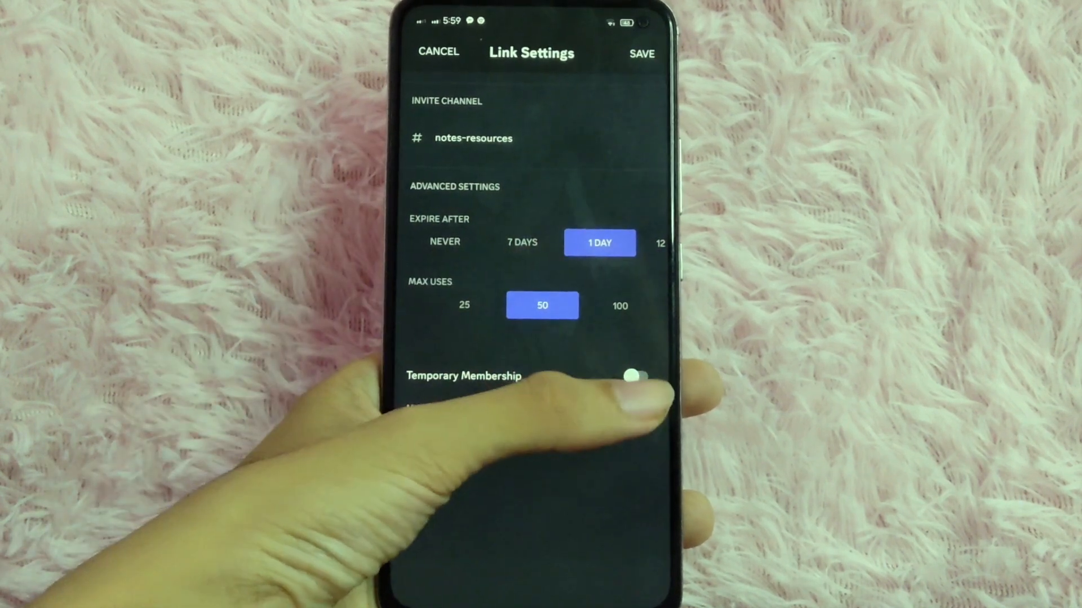
{"action": "left_click", "coordinate": [638, 376]}
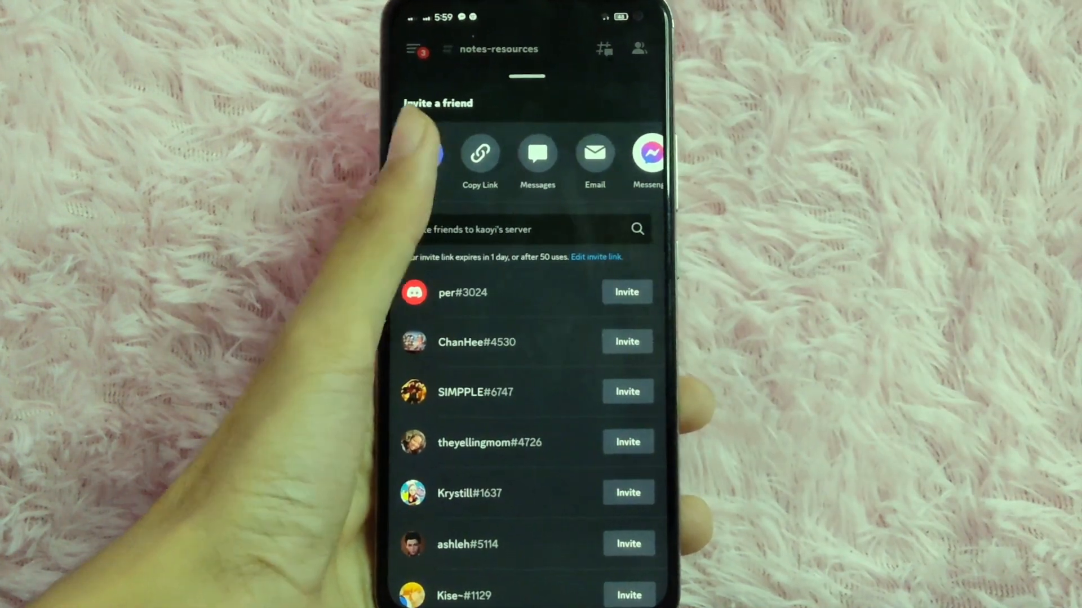
Copy the 1-day, 50-use invite link to the clipboard.
{"action": "left_click", "coordinate": [480, 154]}
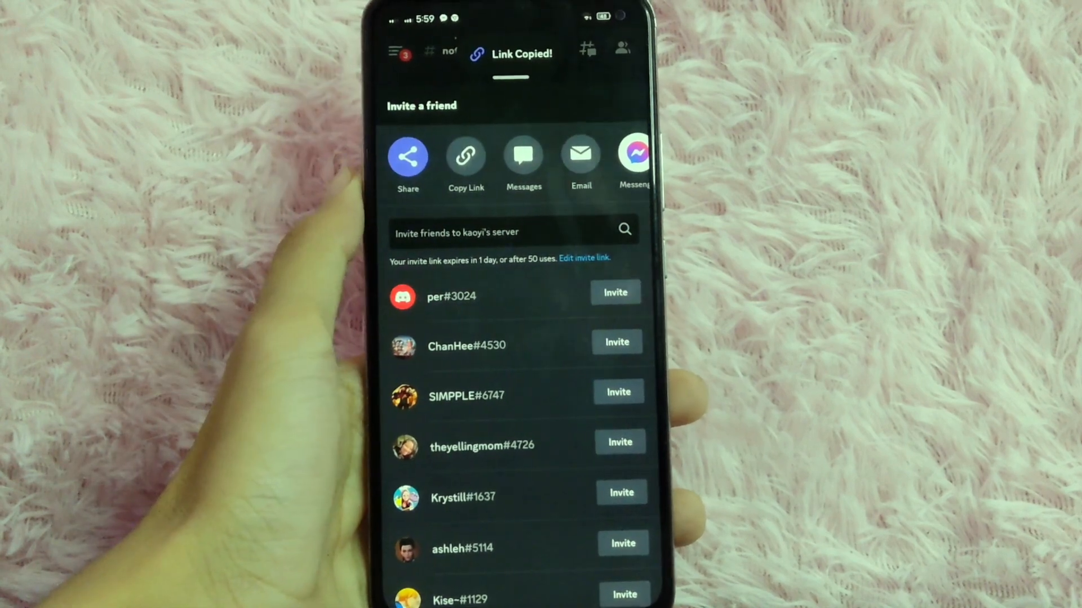